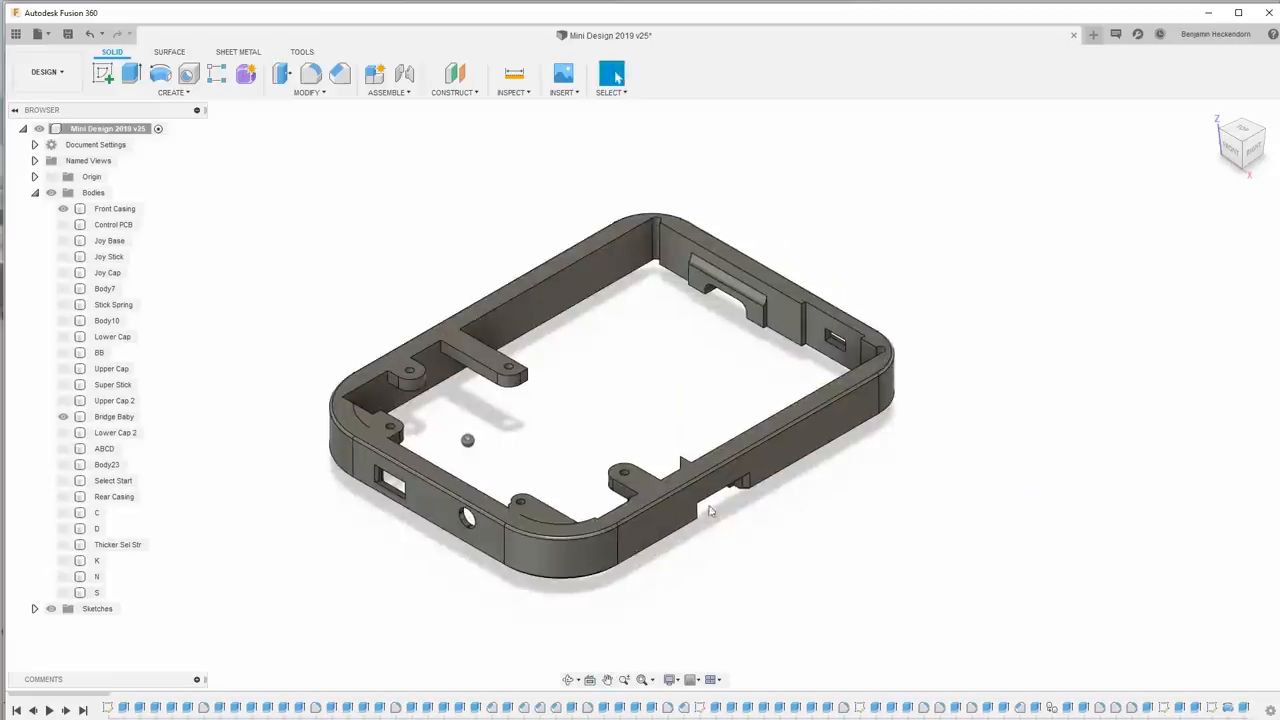
Step: Orbit the casing and hide Front Casing in the Browser, leaving Bridge Baby visible
left_click_drag(710, 510, 465, 540)
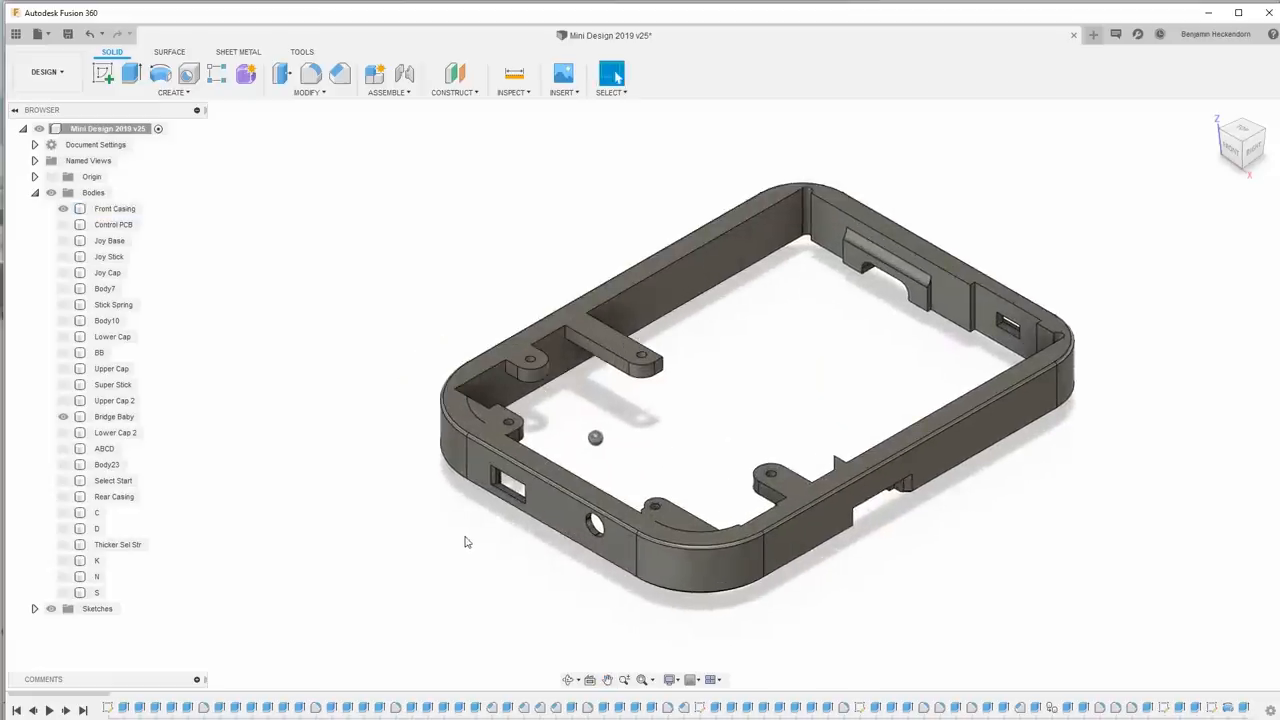
mouse_move(442, 531)
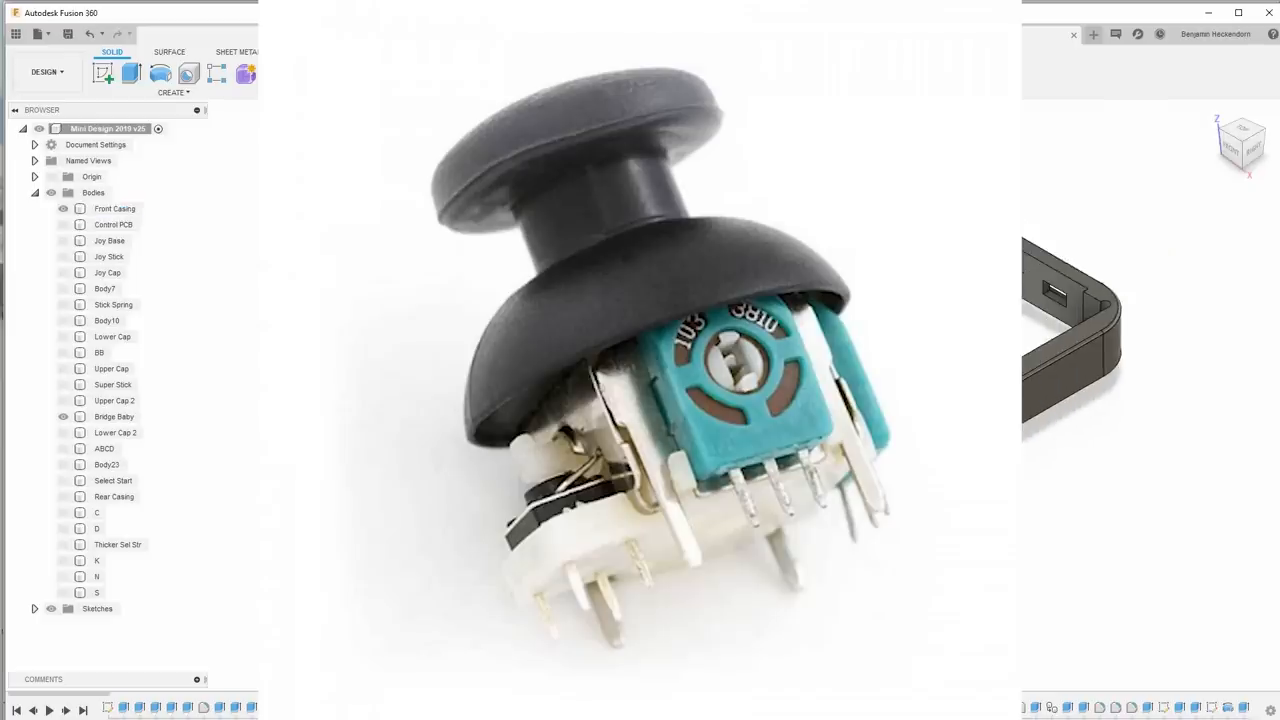
left_click(113, 416)
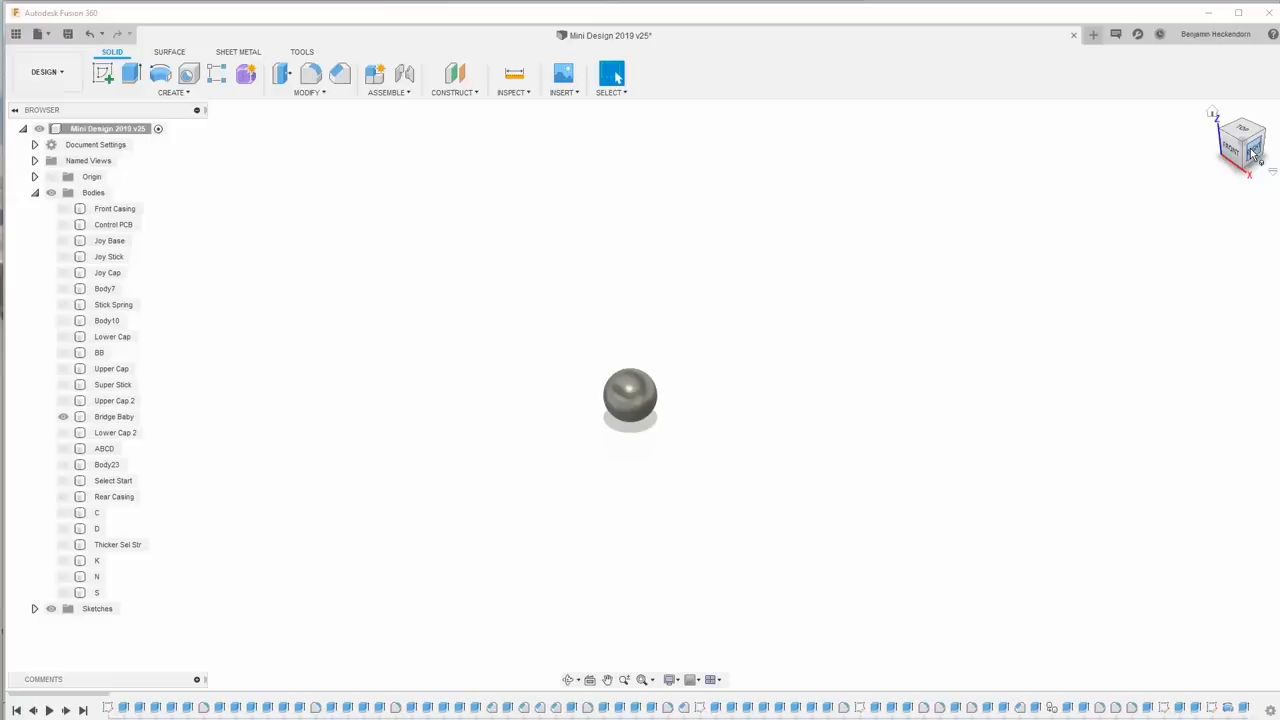
Step: Show the Super Stick, Upper Cap 2 and Lower Cap 2 joystick bodies
left_click(114, 400)
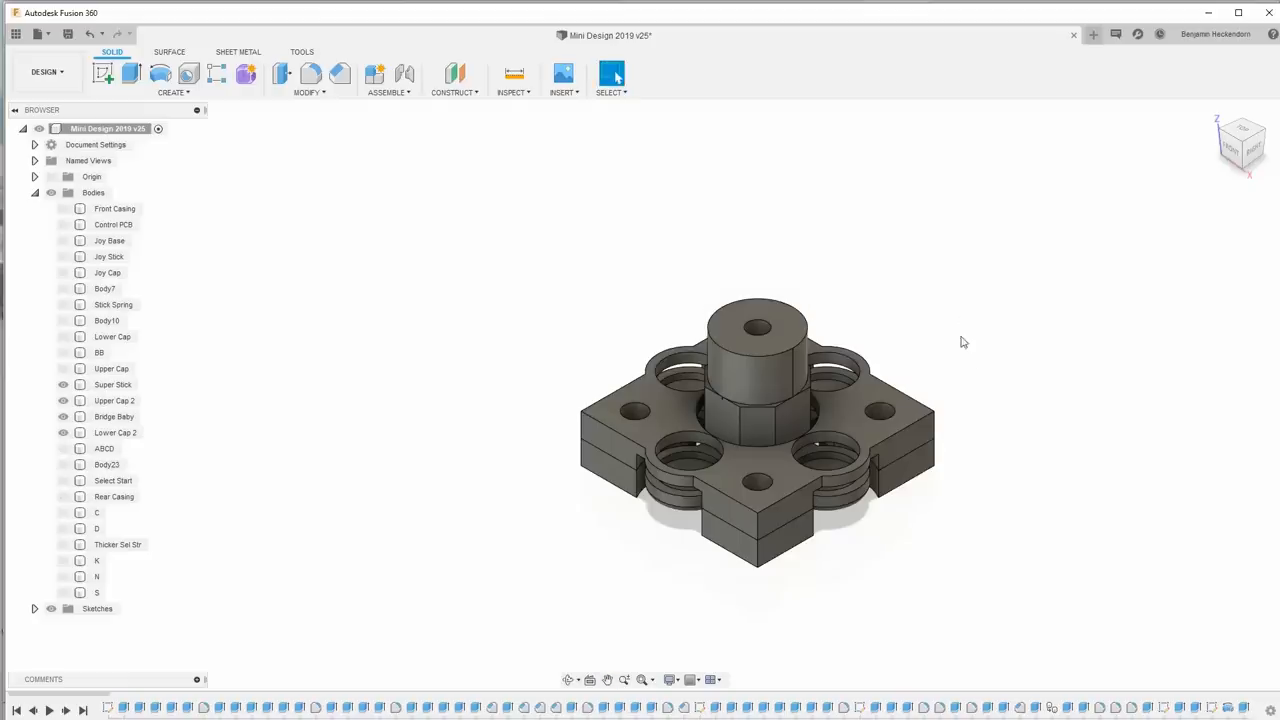
left_click(63, 208)
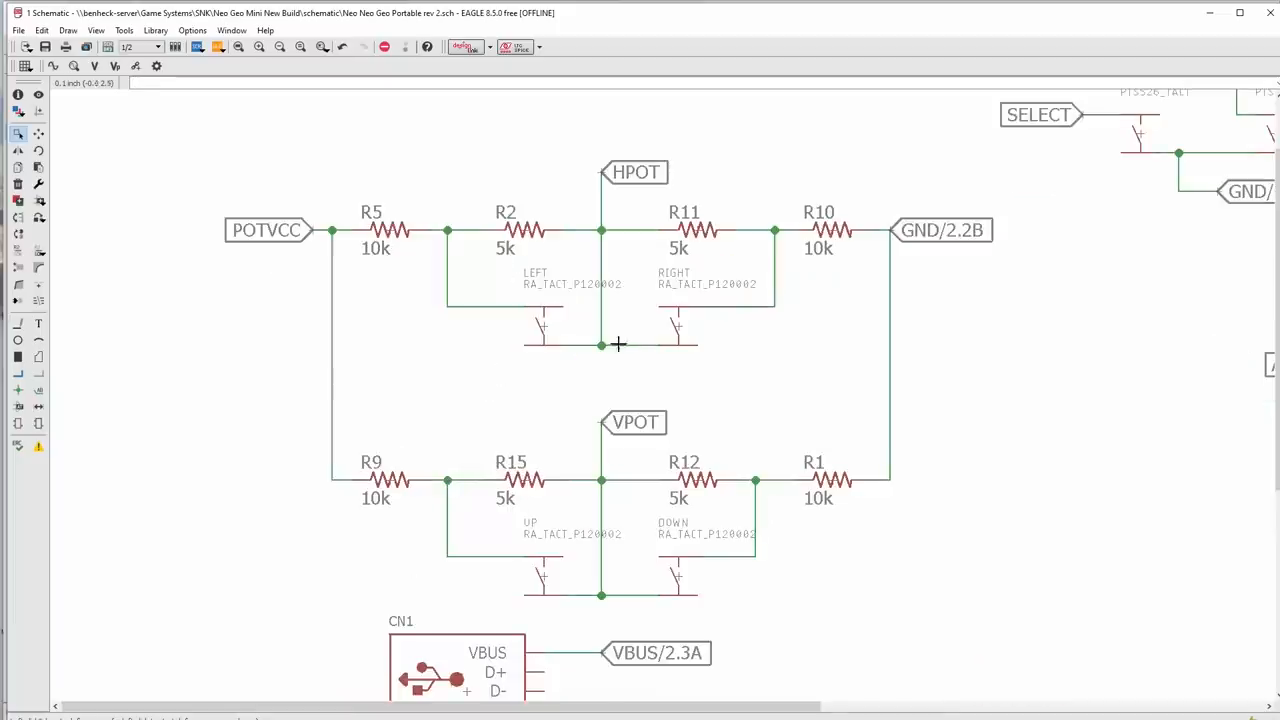
mouse_move(665, 273)
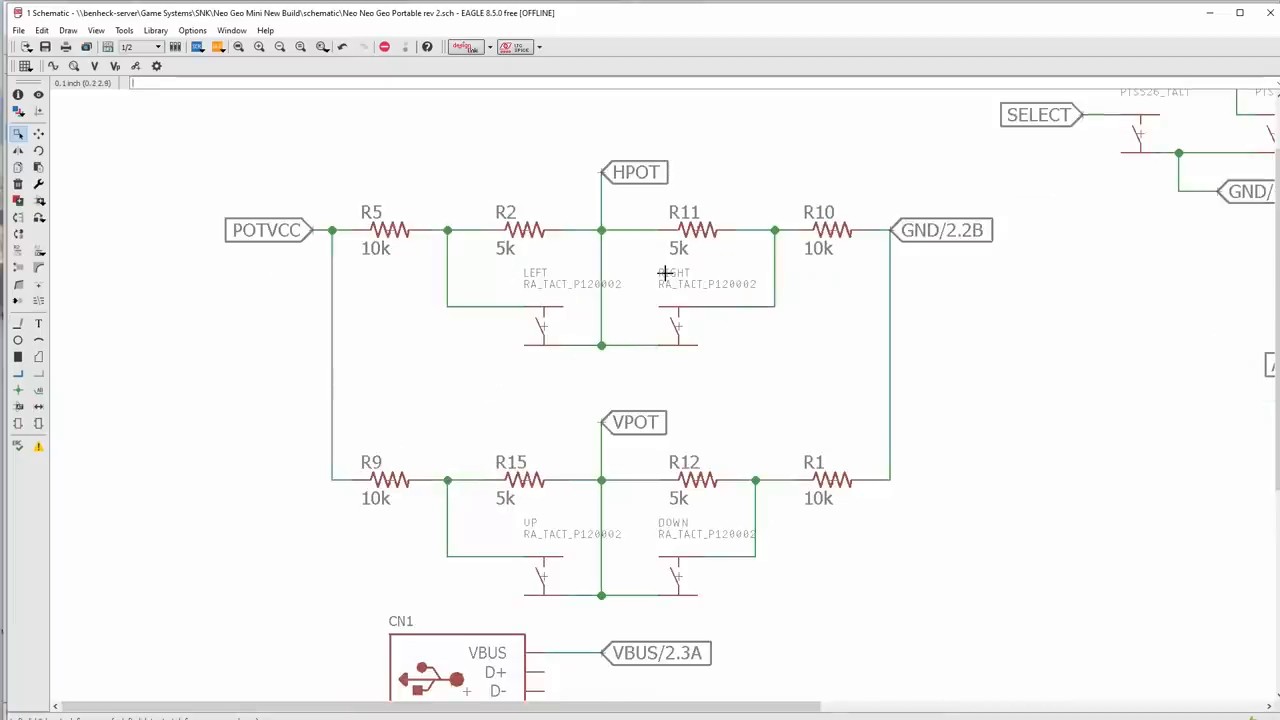
mouse_move(715, 363)
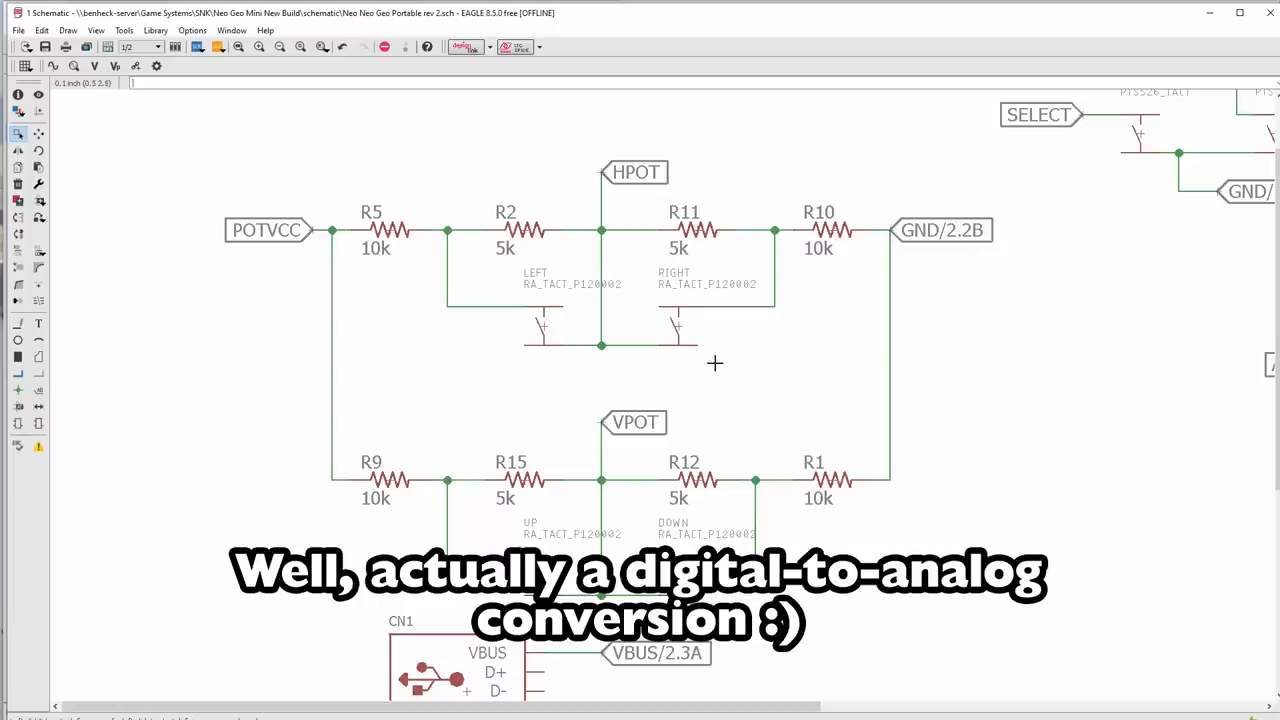
mouse_move(765, 401)
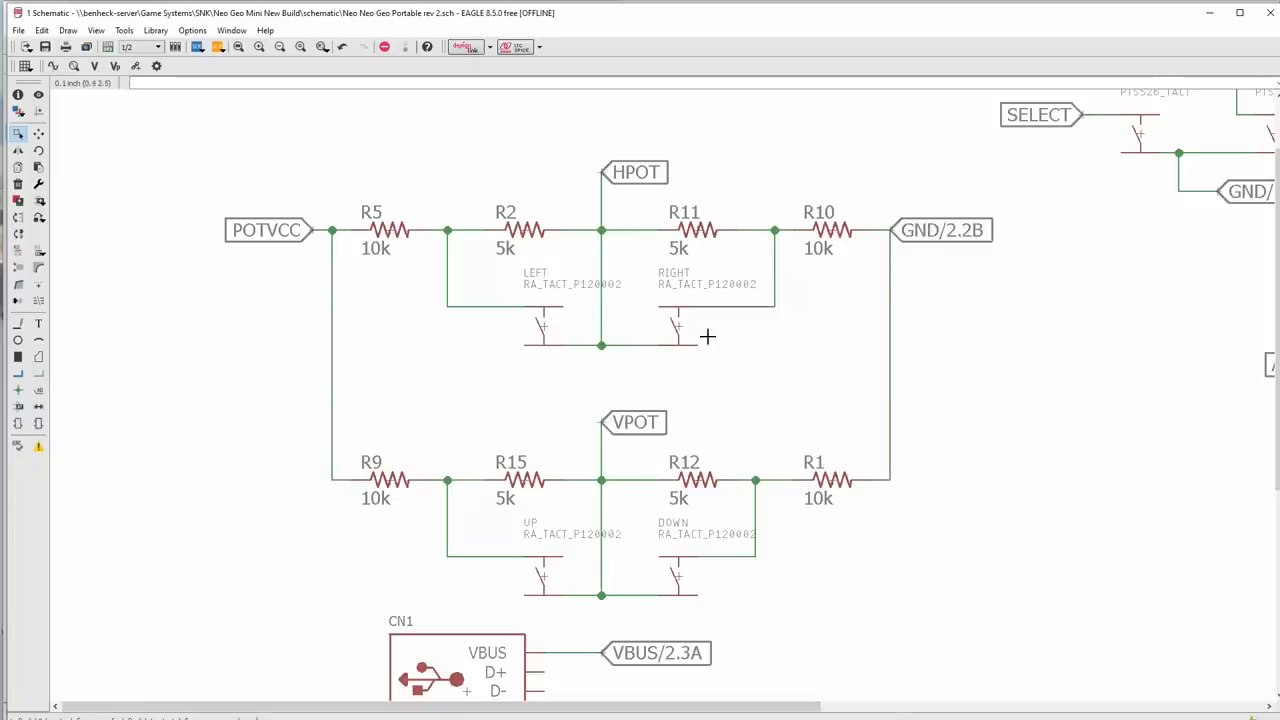
mouse_move(543, 573)
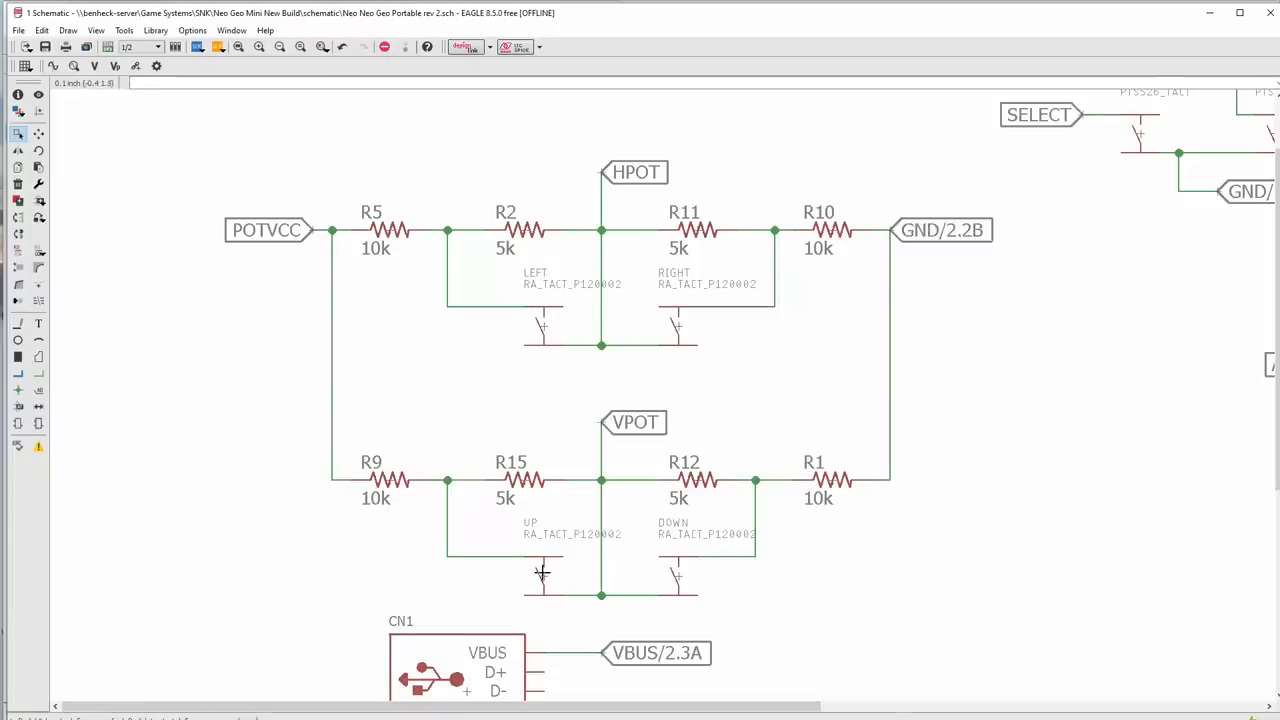
mouse_move(366, 277)
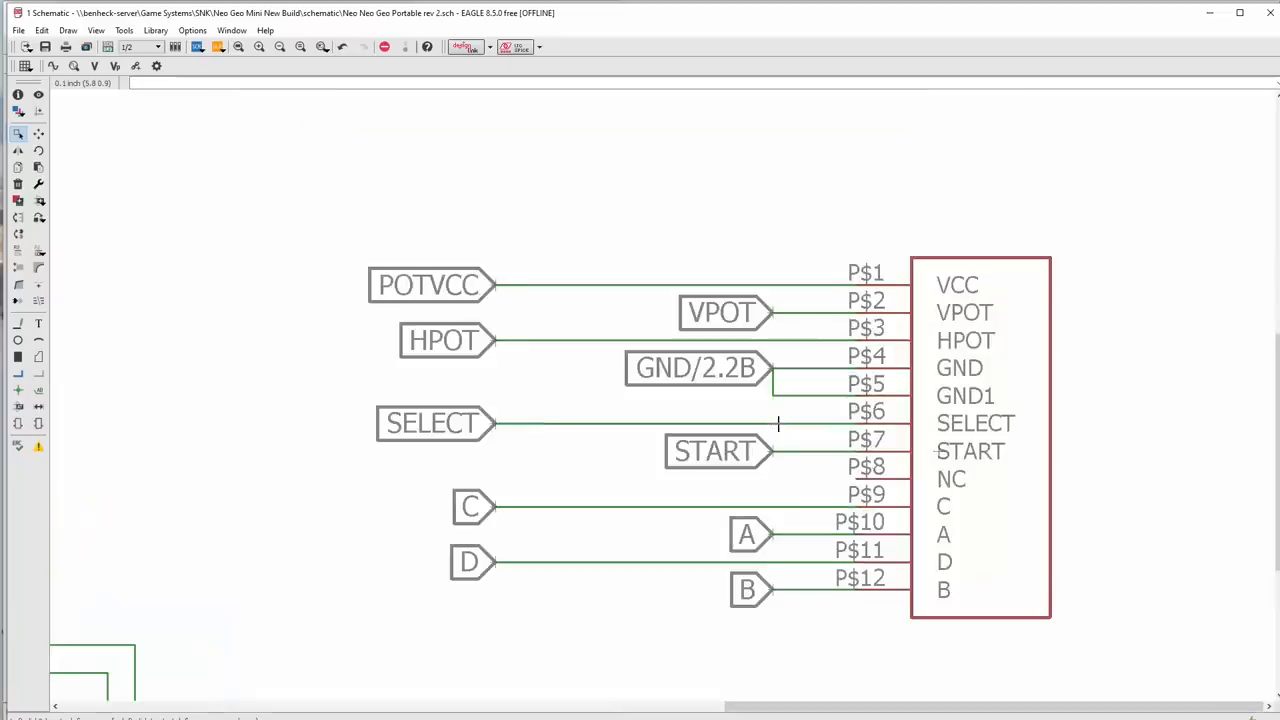
mouse_move(818, 473)
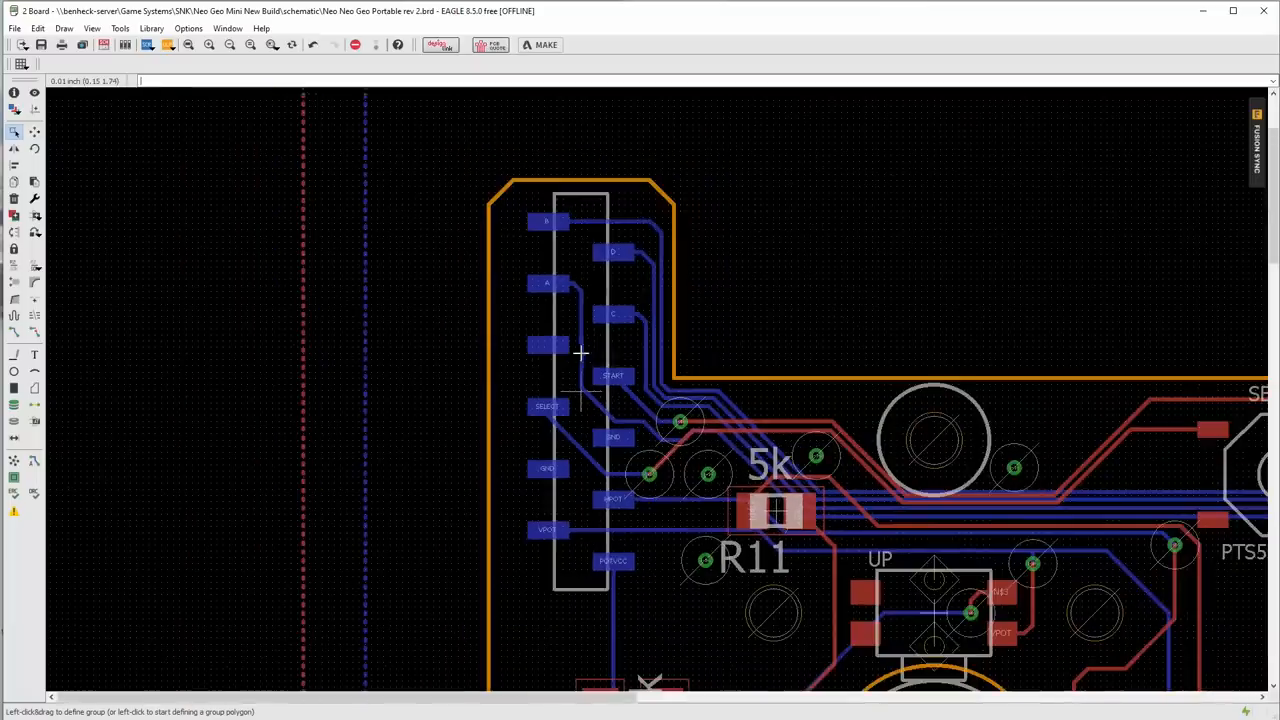
mouse_move(617, 456)
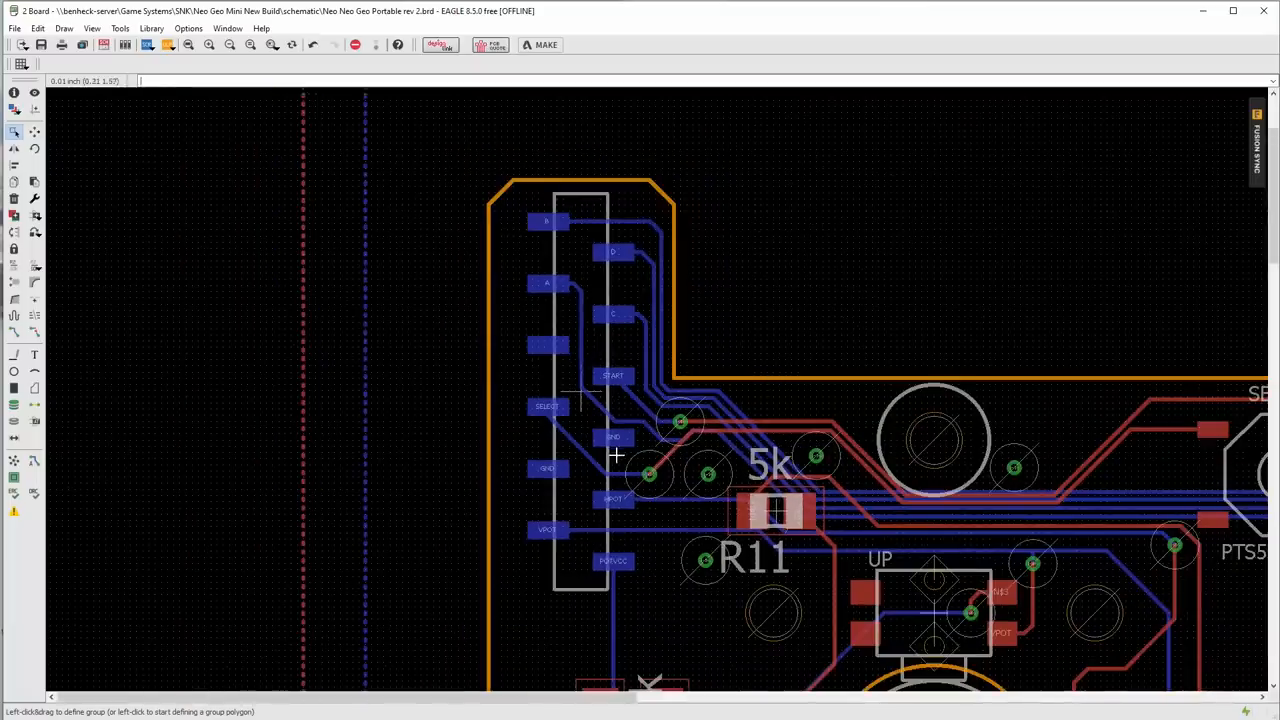
scroll("down", 3)
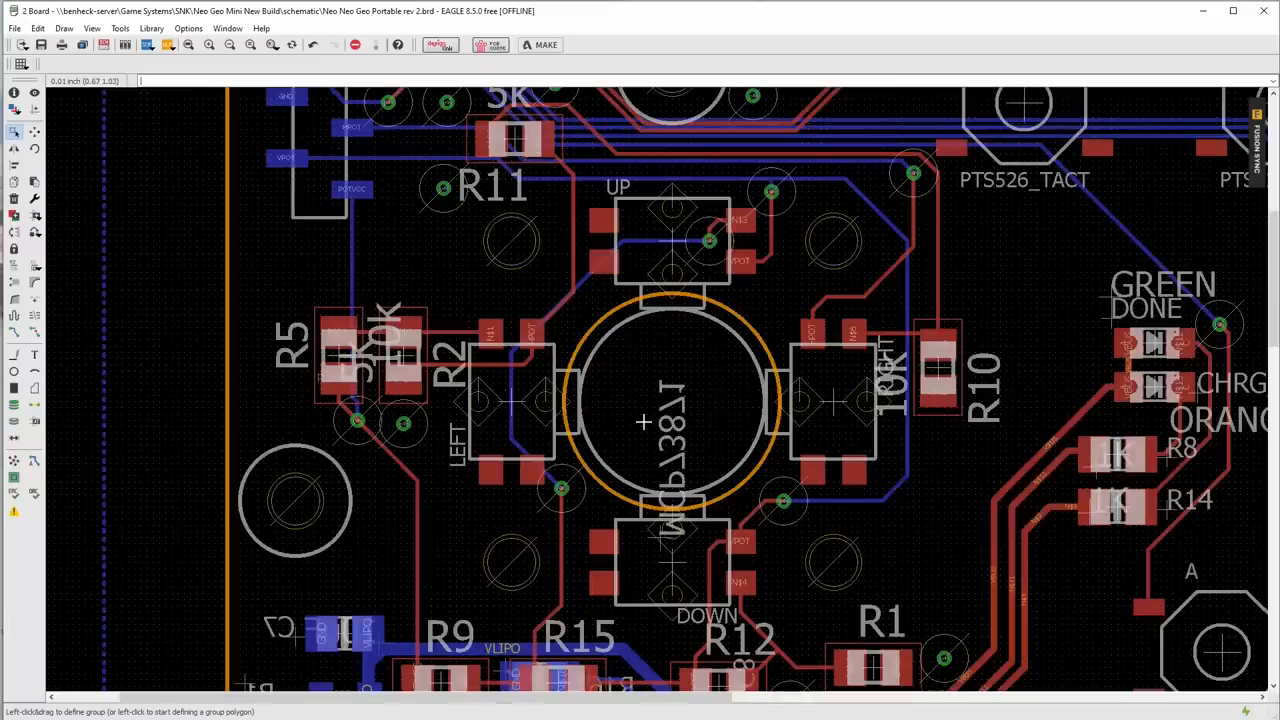
mouse_move(775, 416)
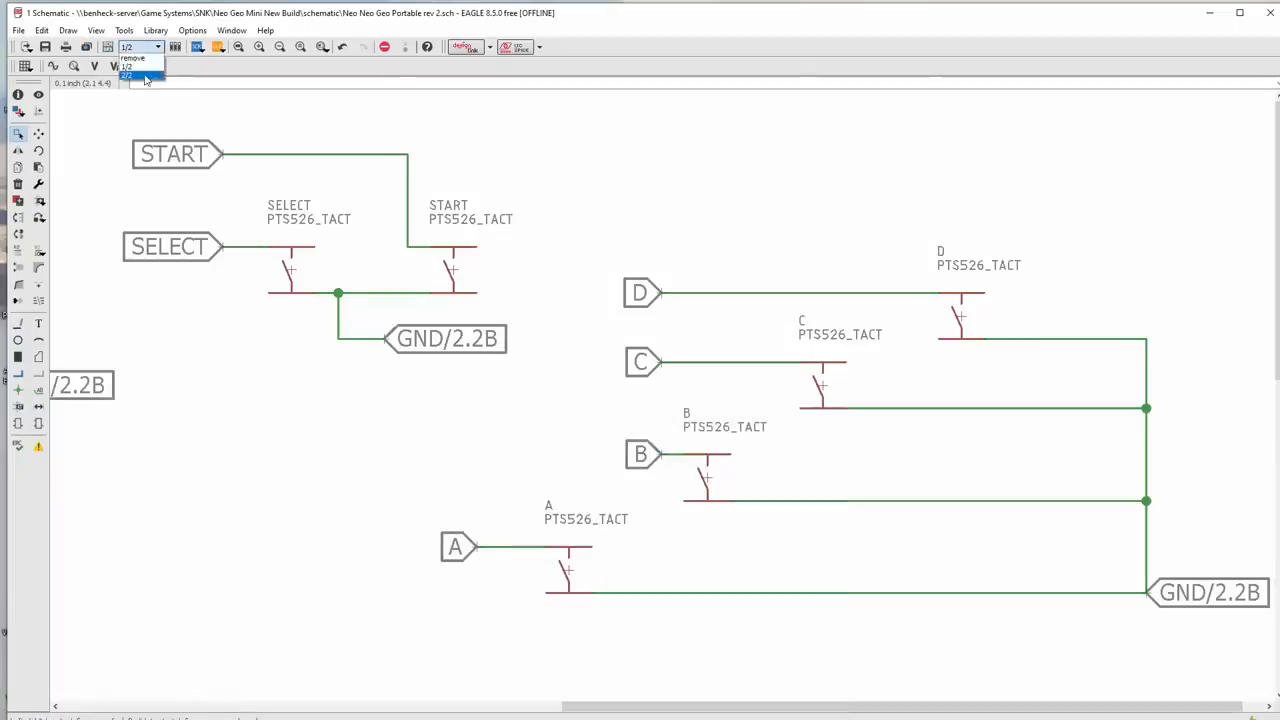
Step: Open schematic sheet 2/2 and zoom into the TPS61090 boost converter section
left_click(127, 74)
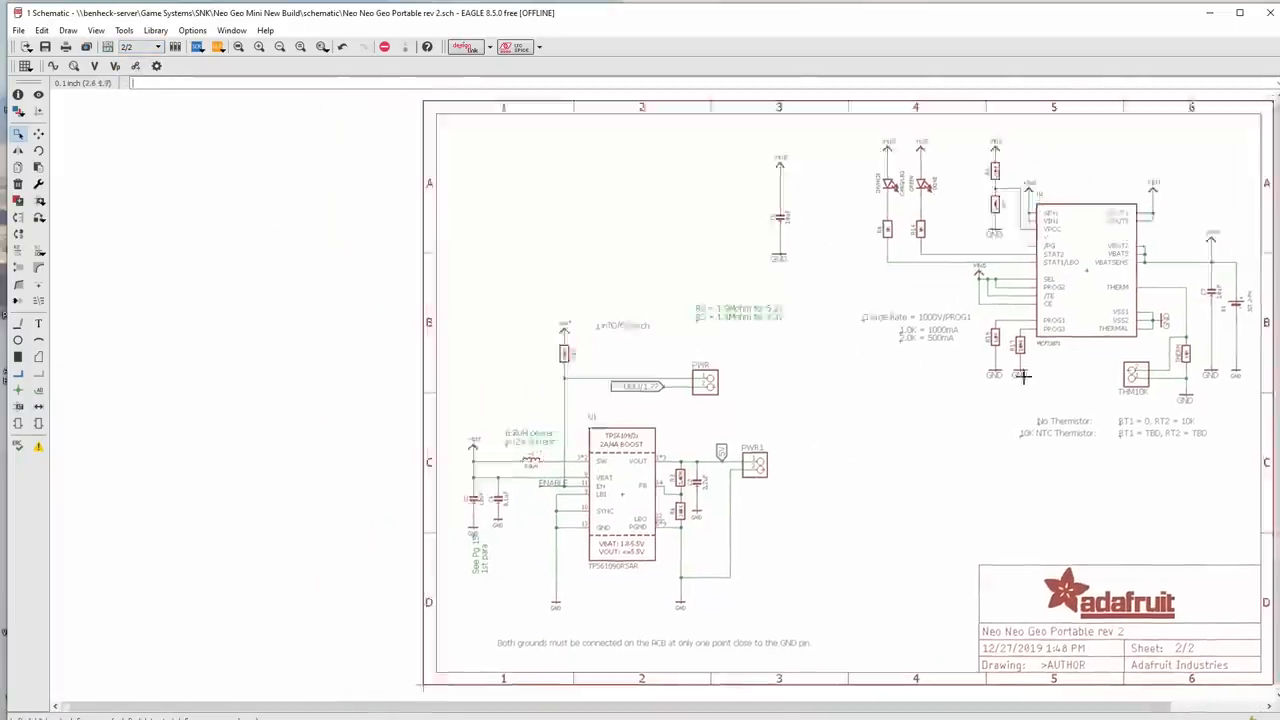
scroll("down", 3)
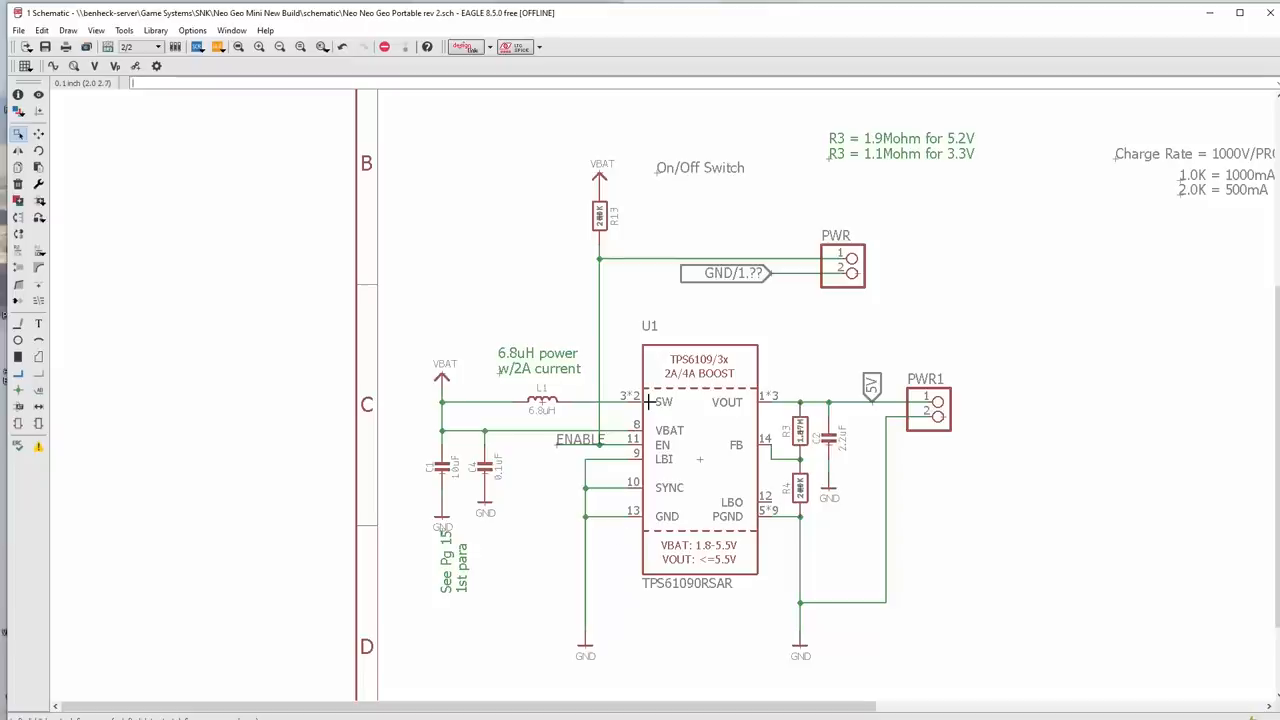
mouse_move(648, 402)
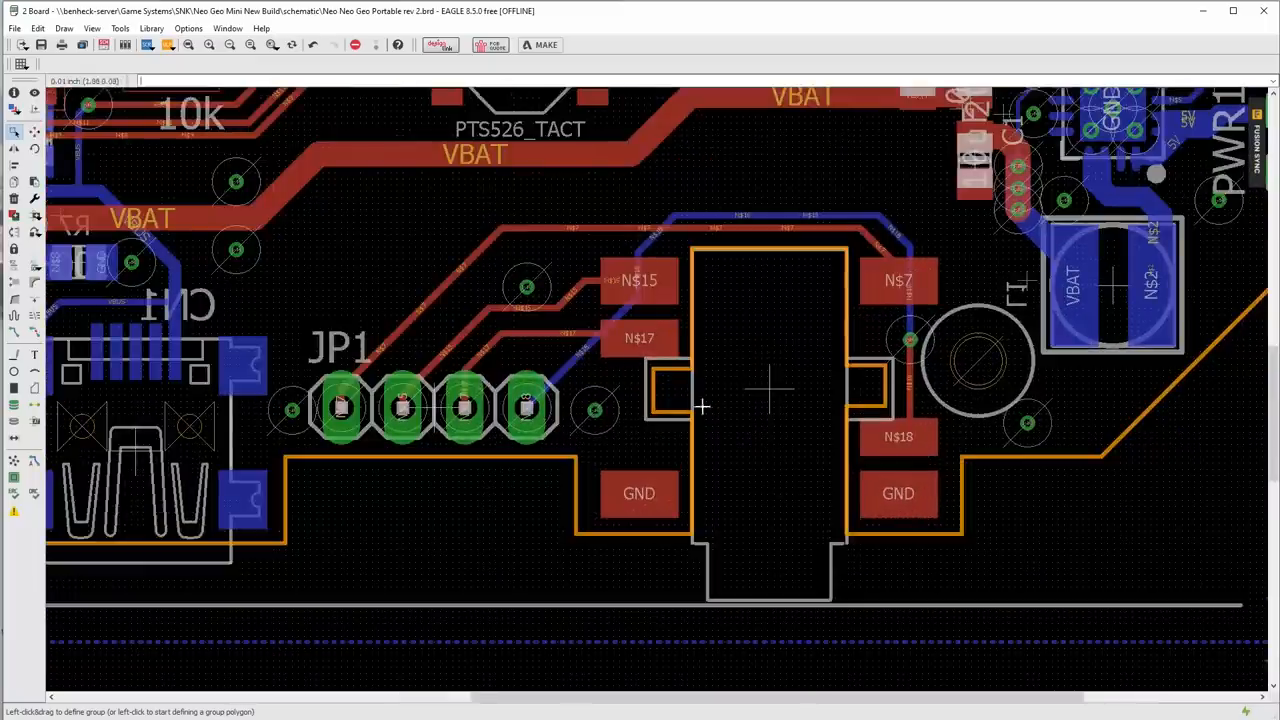
Step: Scroll the board view toward the JP1 header and power switch footprint
scroll("down", 3)
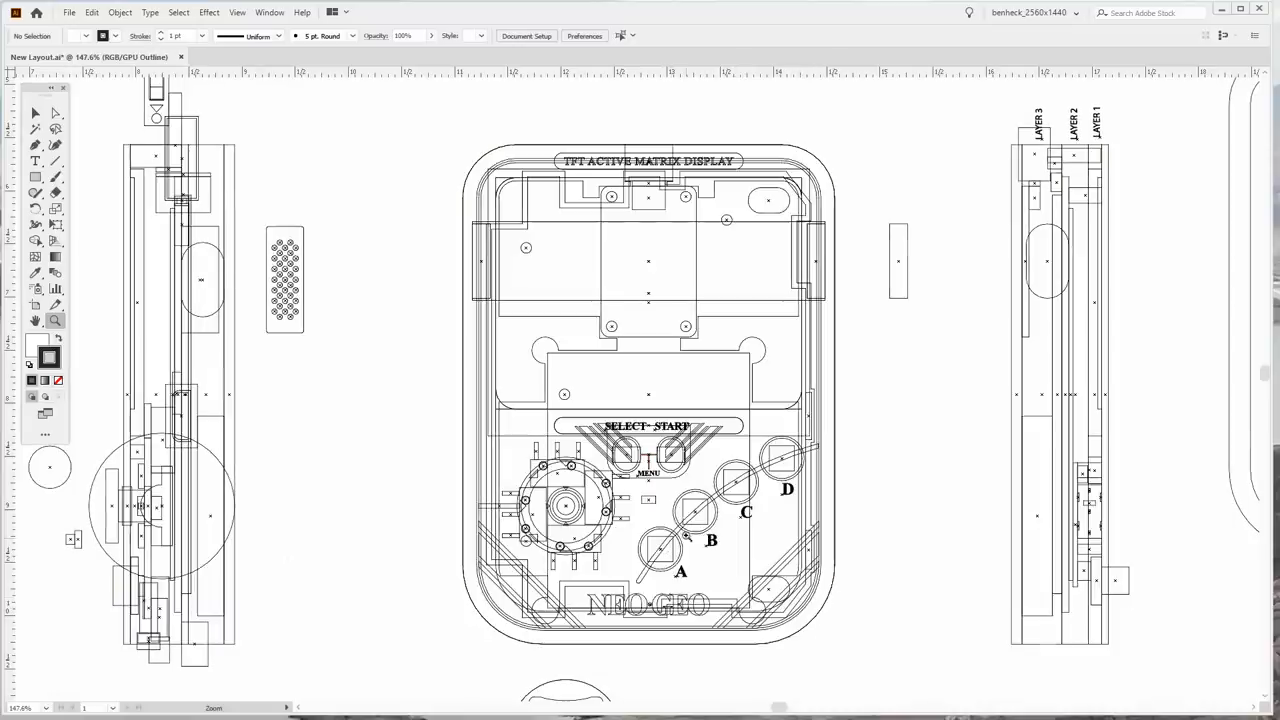
mouse_move(506, 431)
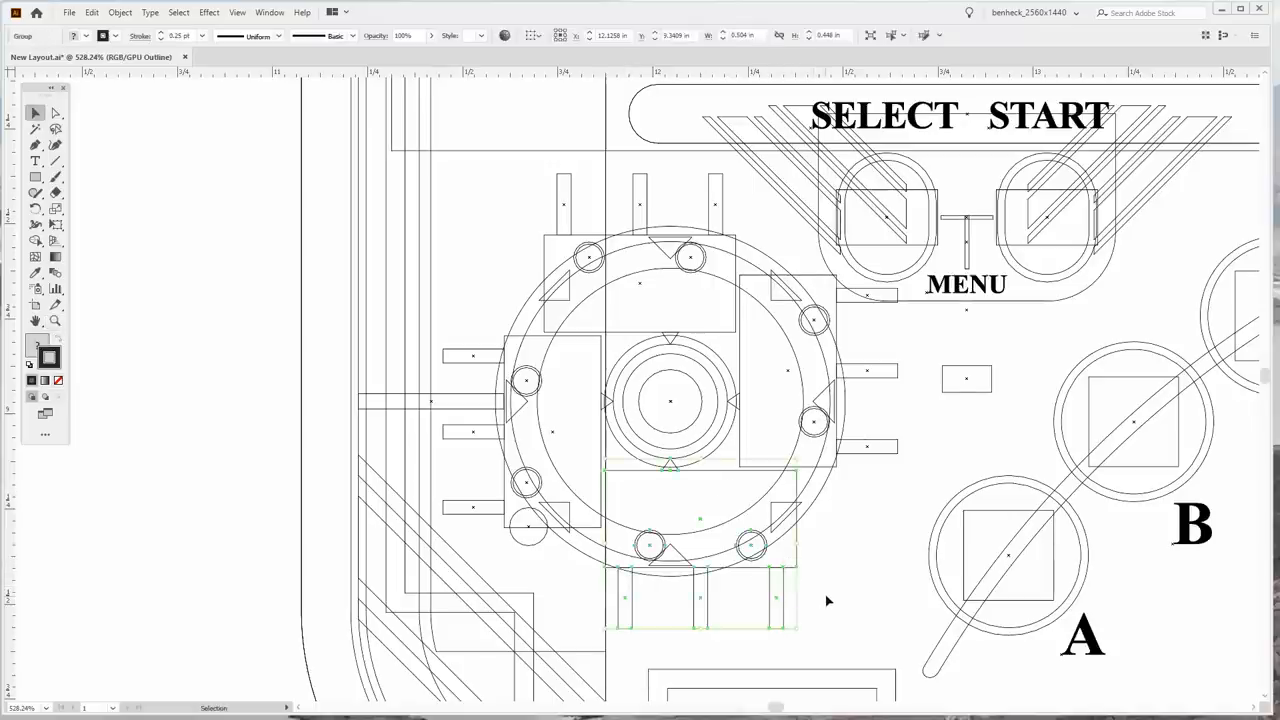
mouse_move(847, 555)
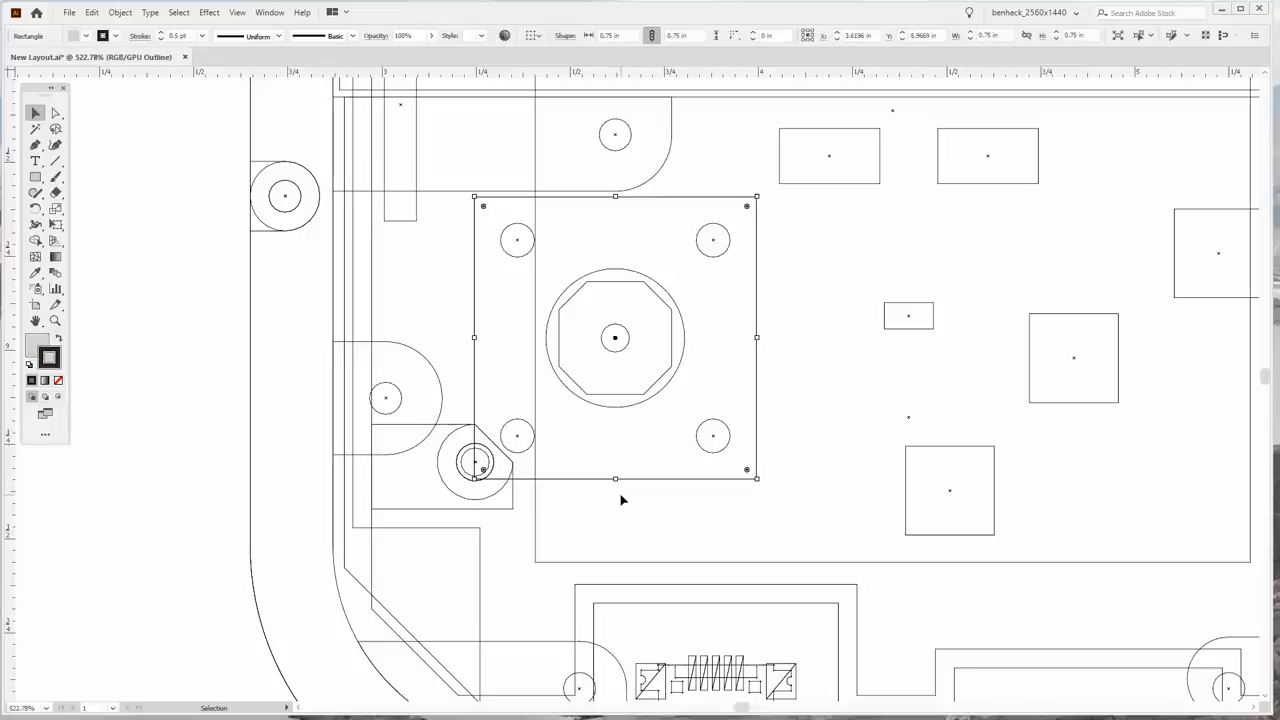
mouse_move(638, 502)
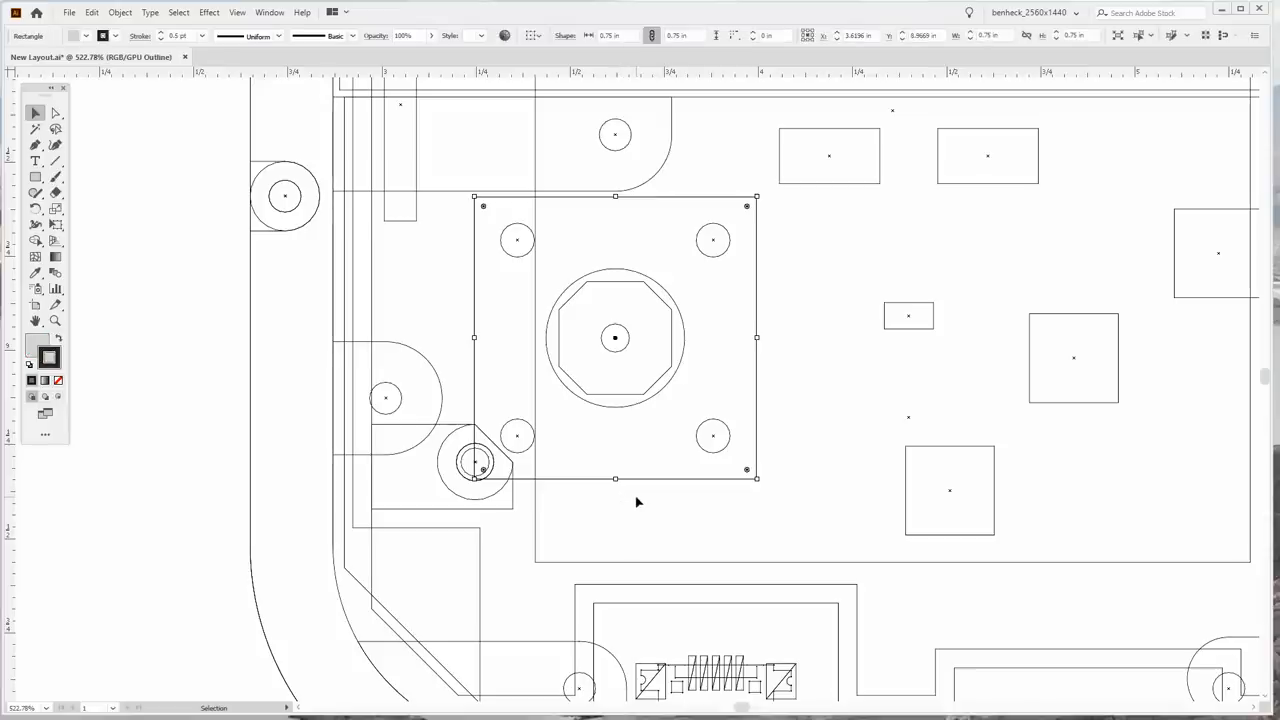
mouse_move(650, 512)
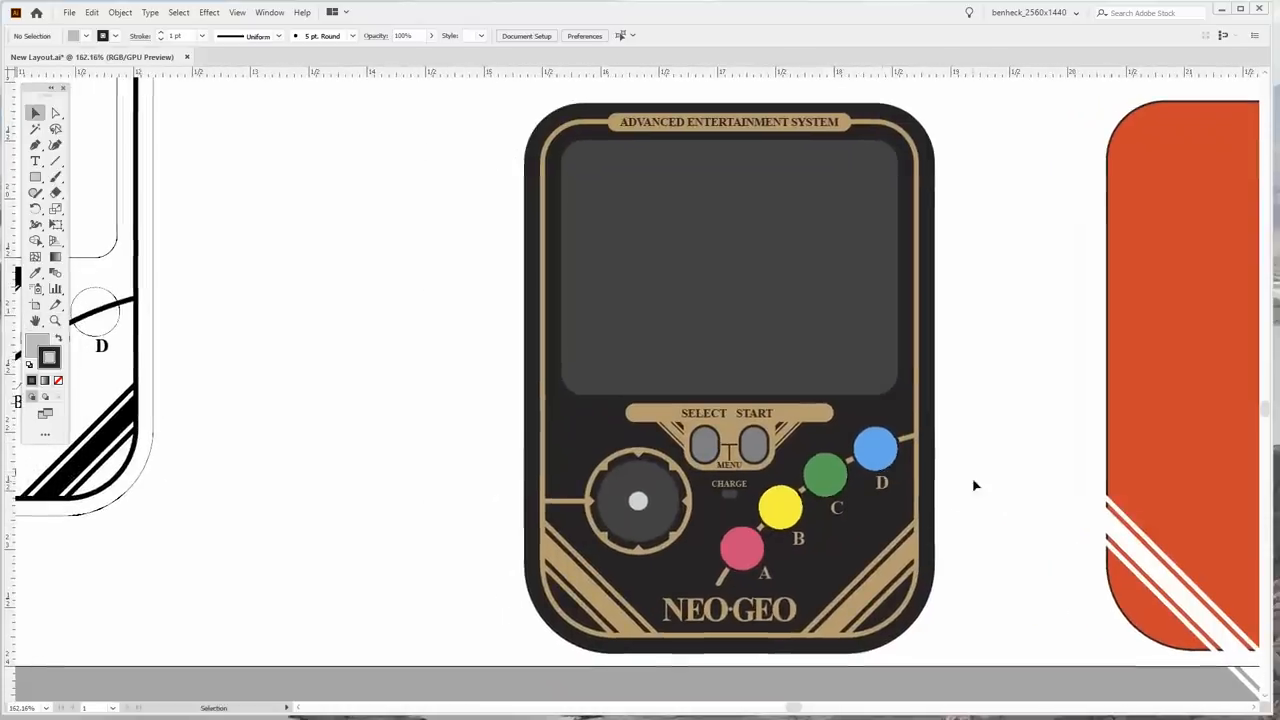
Step: Choose the Zoom tool from the Illustrator toolbar
left_click(55, 321)
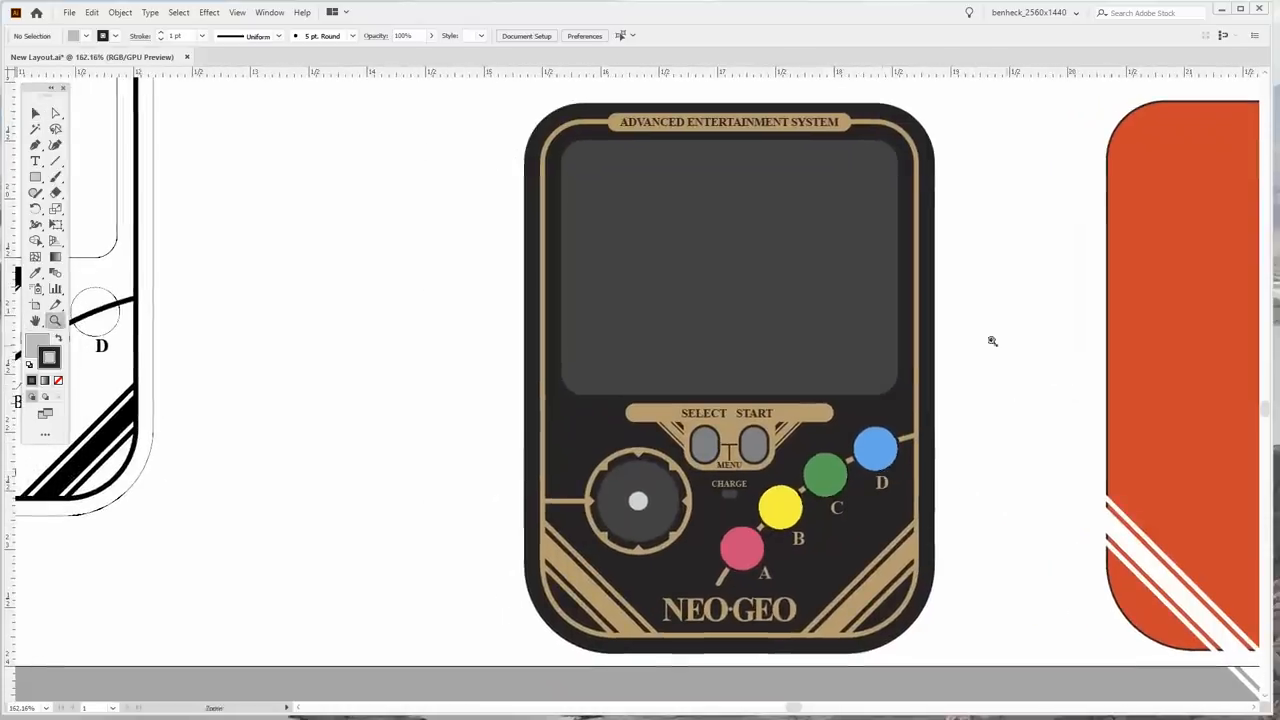